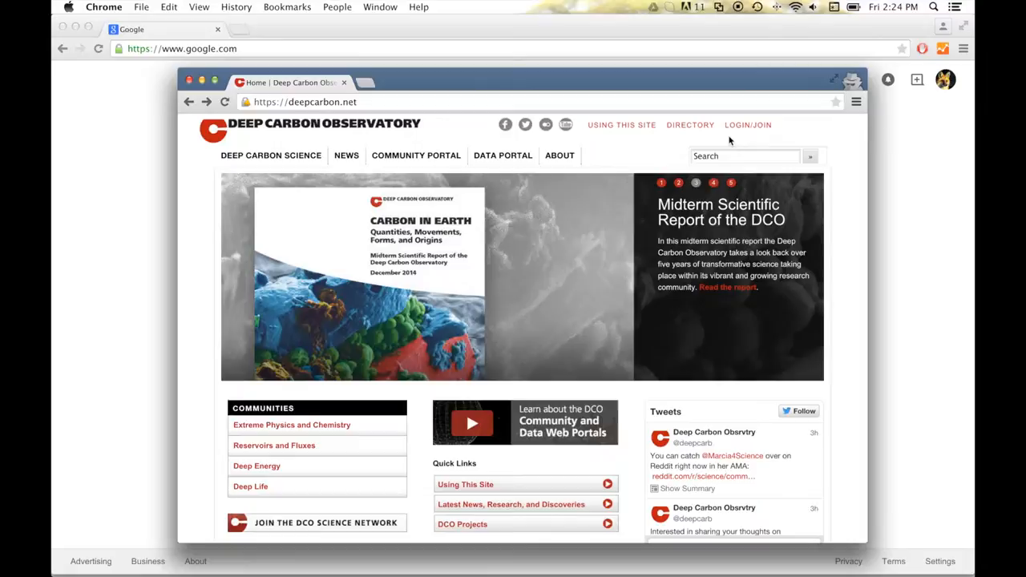
mouse_move(729, 137)
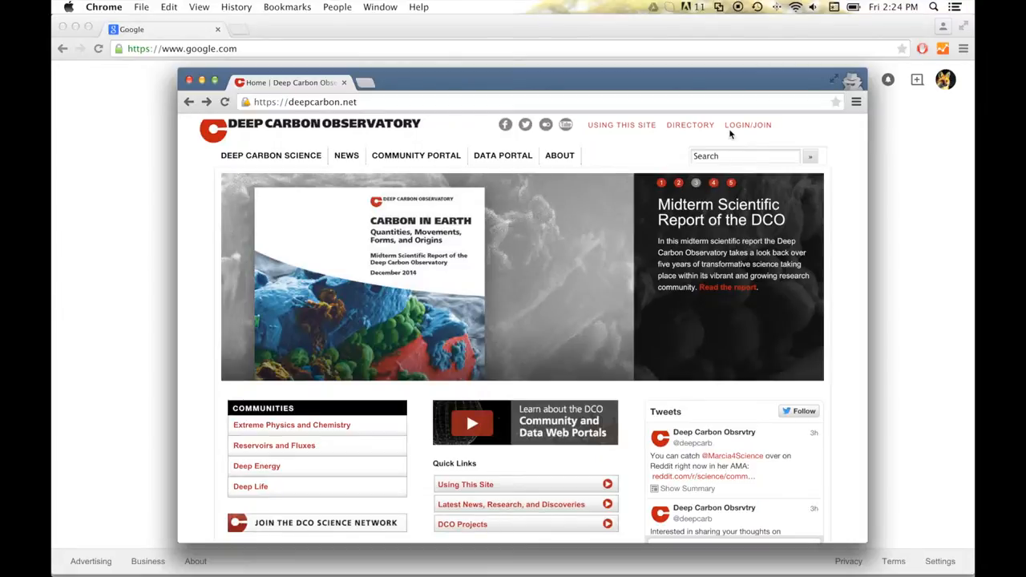
mouse_move(747, 125)
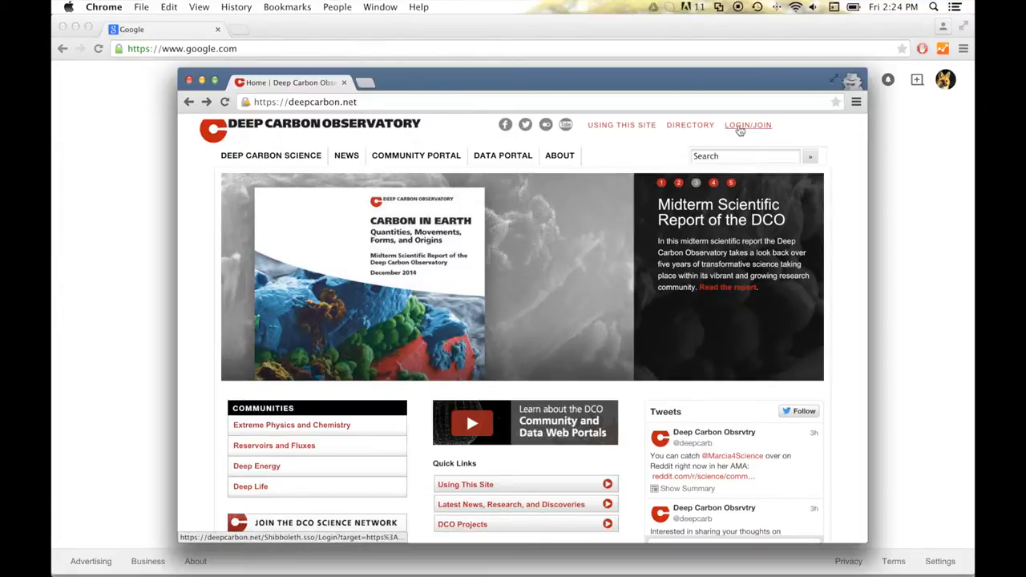
click(747, 125)
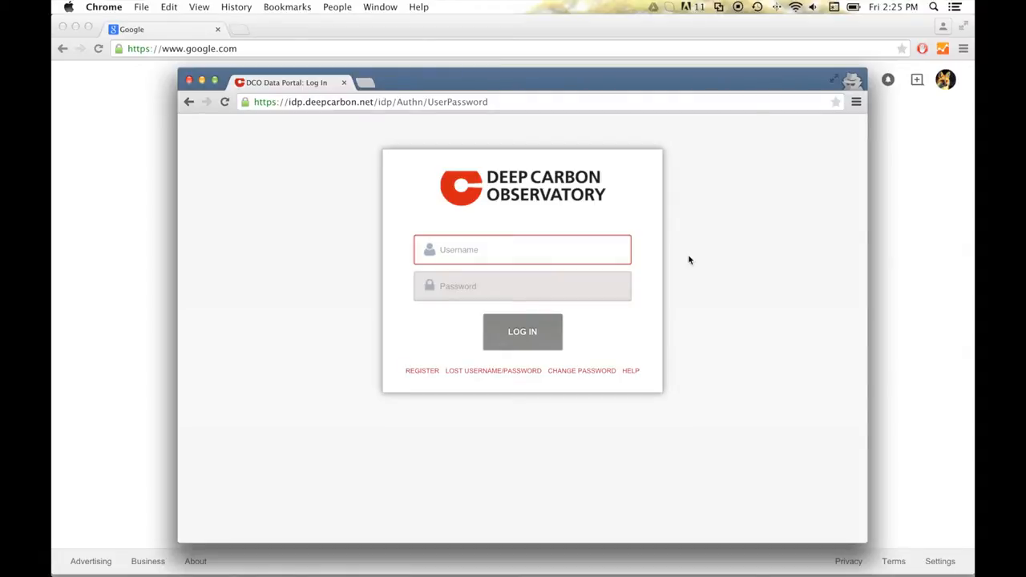
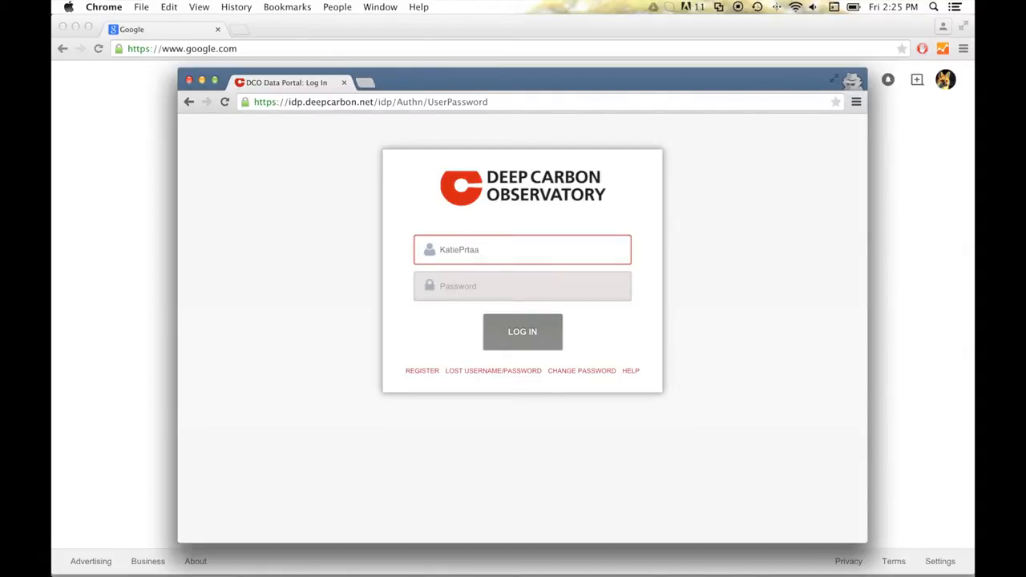
click(523, 286)
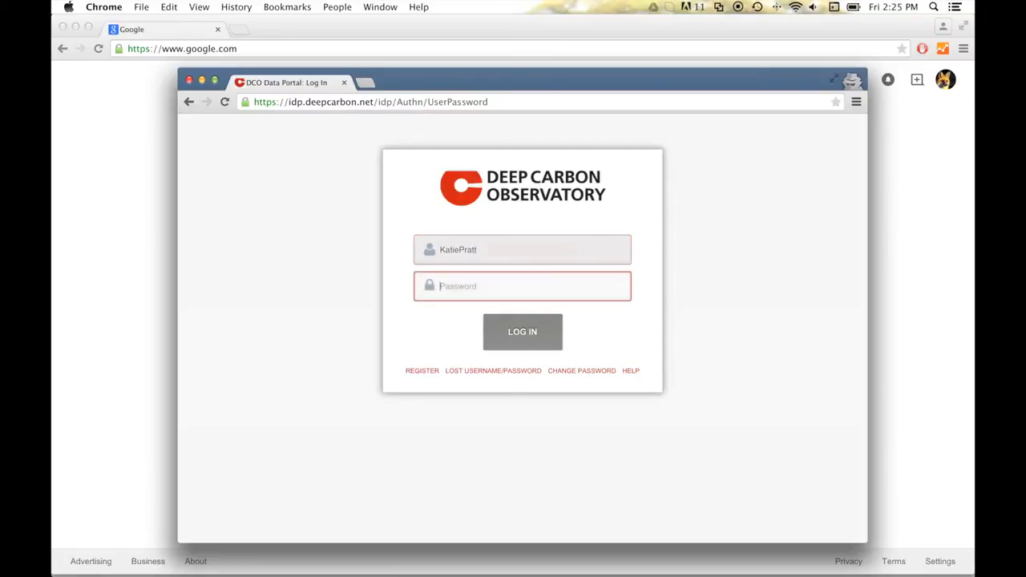
text(password)
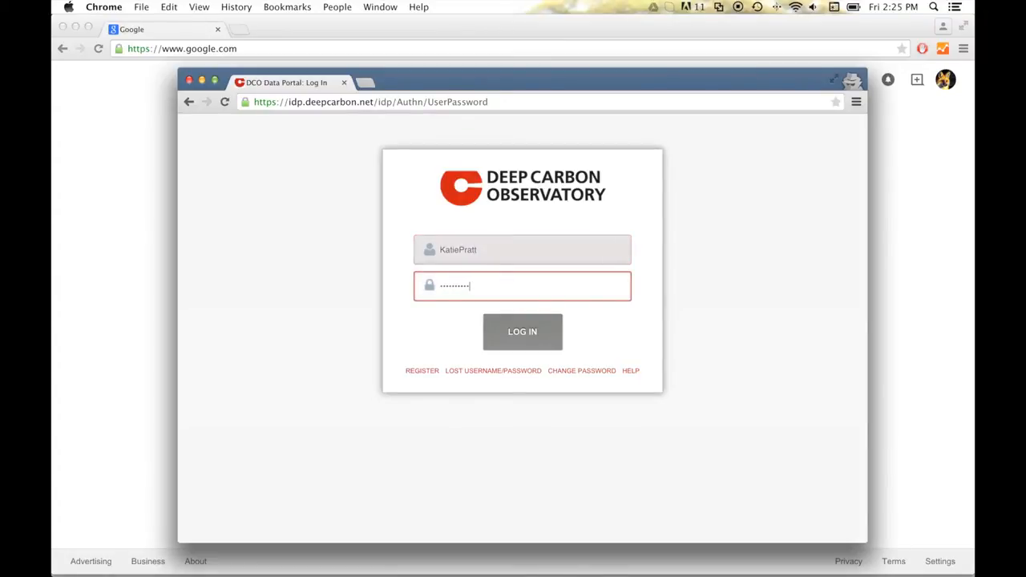
click(522, 332)
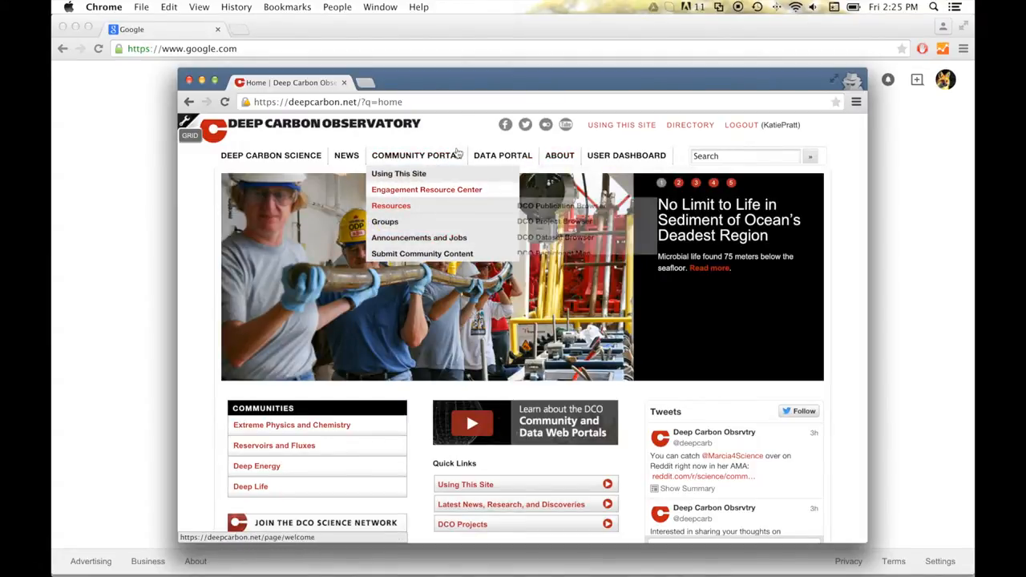
Step: Log out via the Community Portal menu, then reach the Lost Username/Password recovery page from Login/Join
click(741, 125)
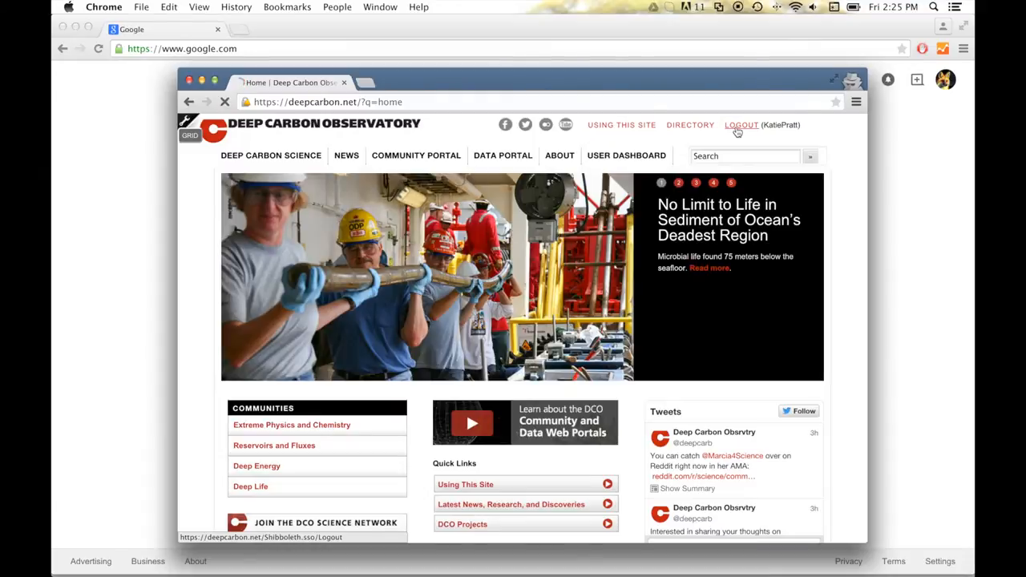
click(740, 125)
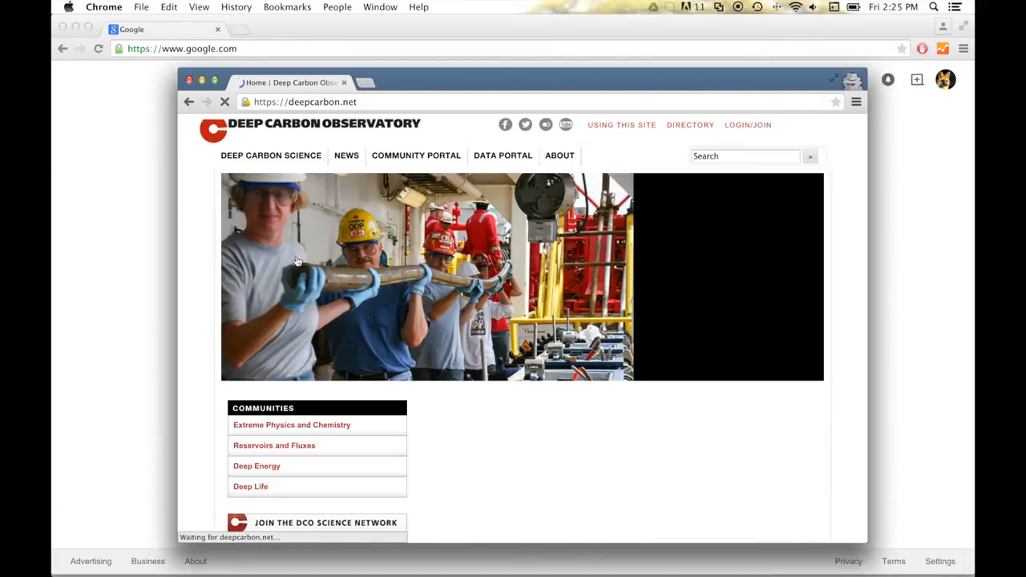
click(746, 125)
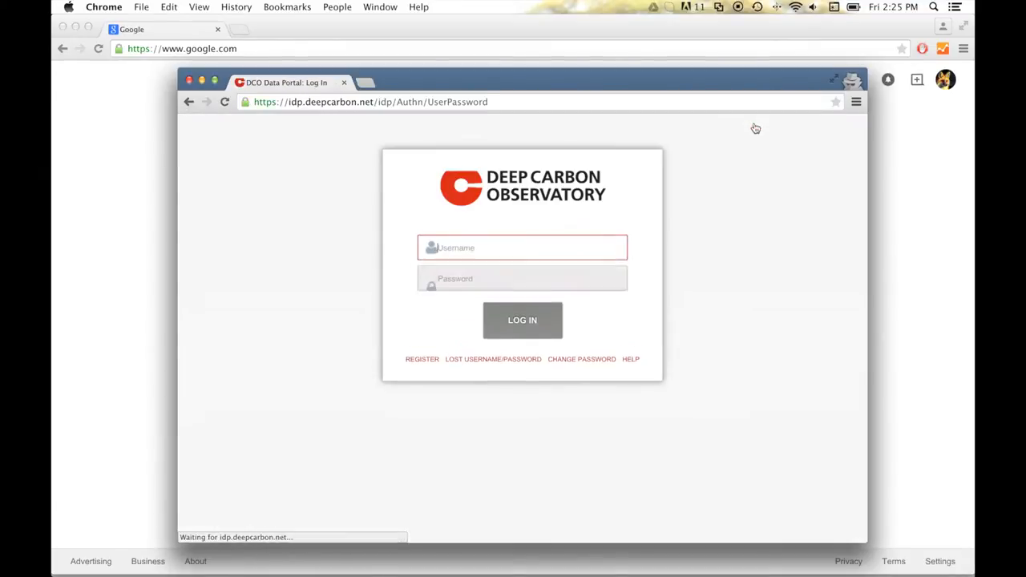
click(493, 359)
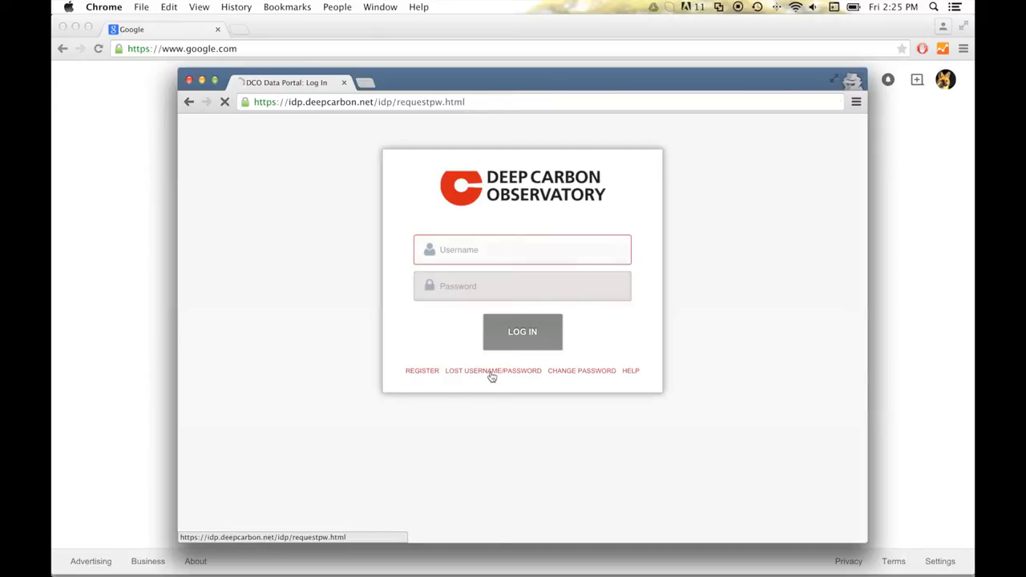
click(494, 370)
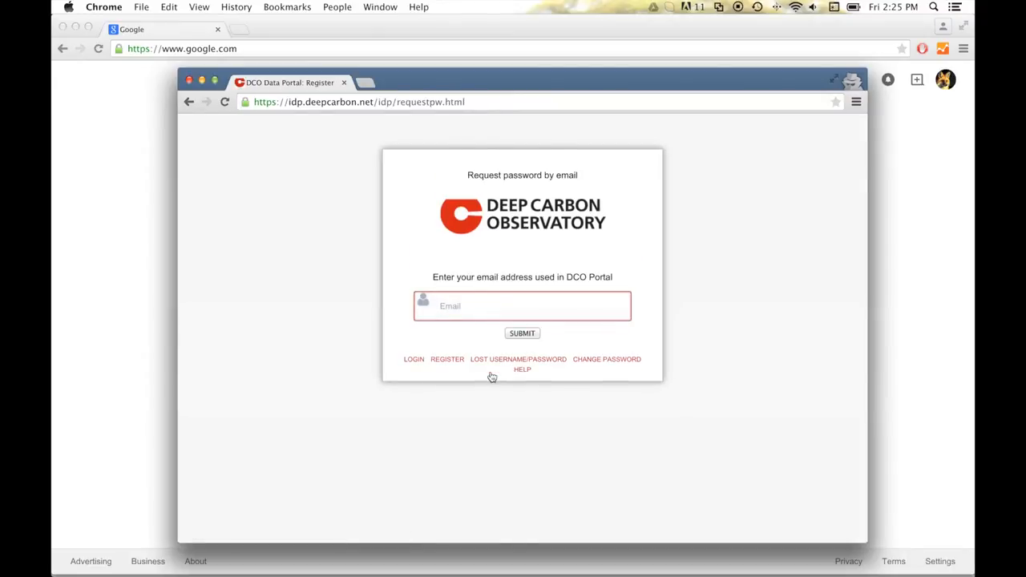